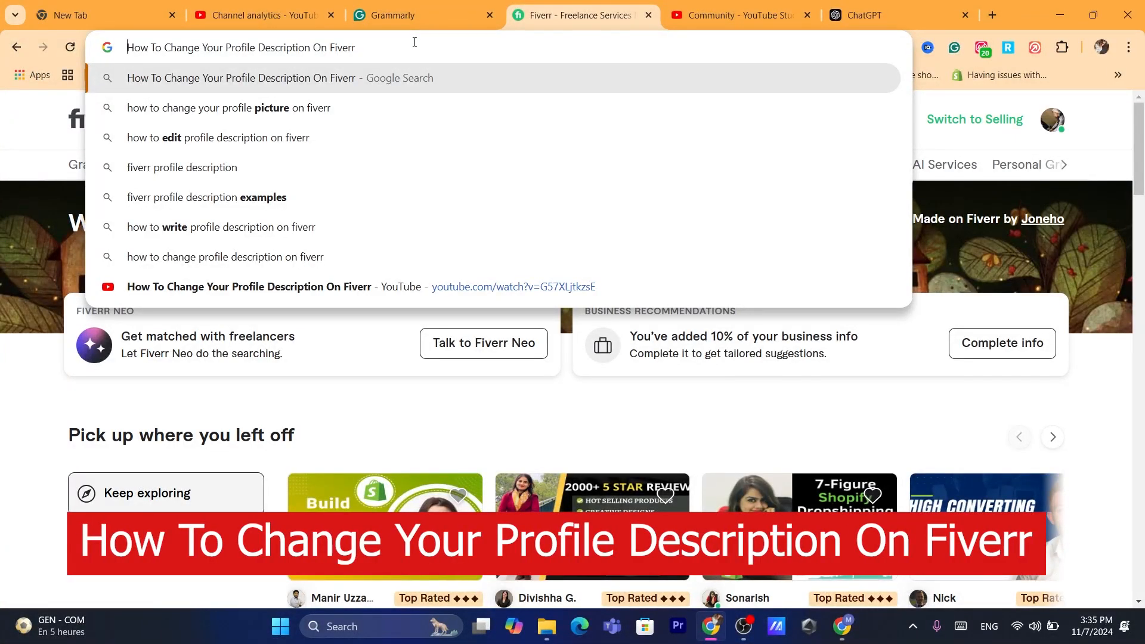
{"action": "mouse_move", "coordinate": [298, 372]}
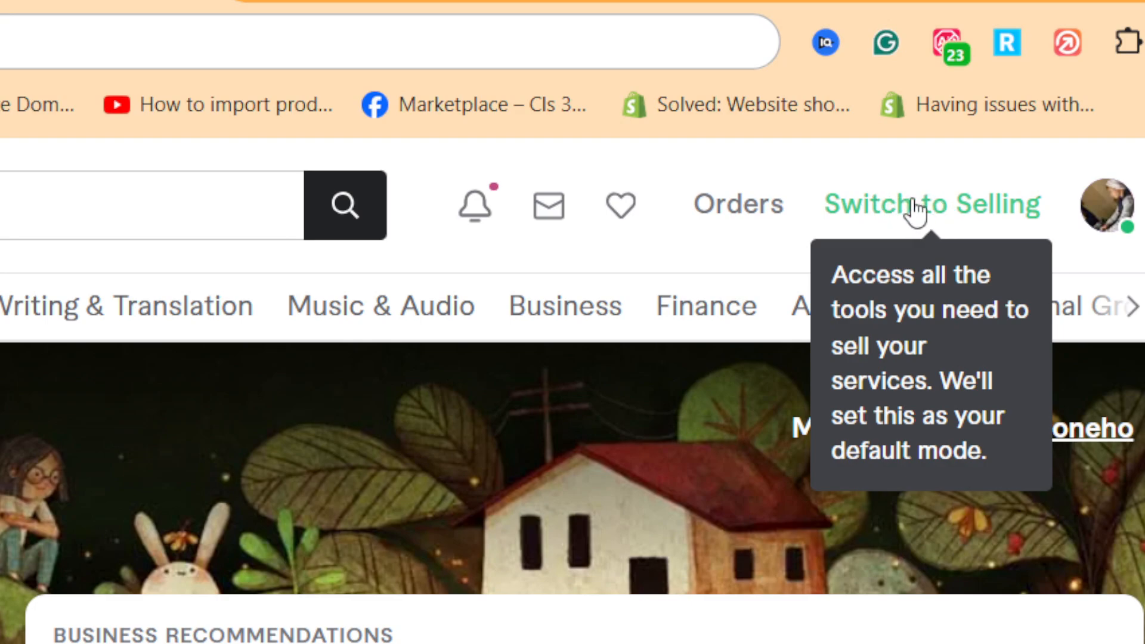
{"action": "mouse_move", "coordinate": [932, 212]}
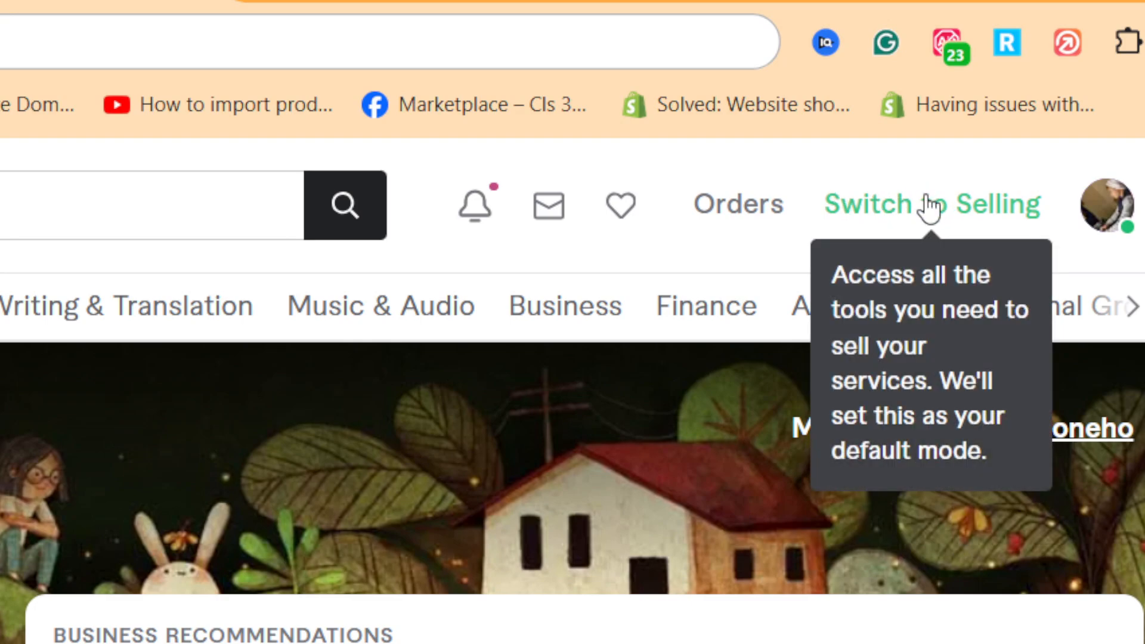
- Switch the Fiverr account into selling mode from the top navigation
{"action": "left_click", "coordinate": [930, 203]}
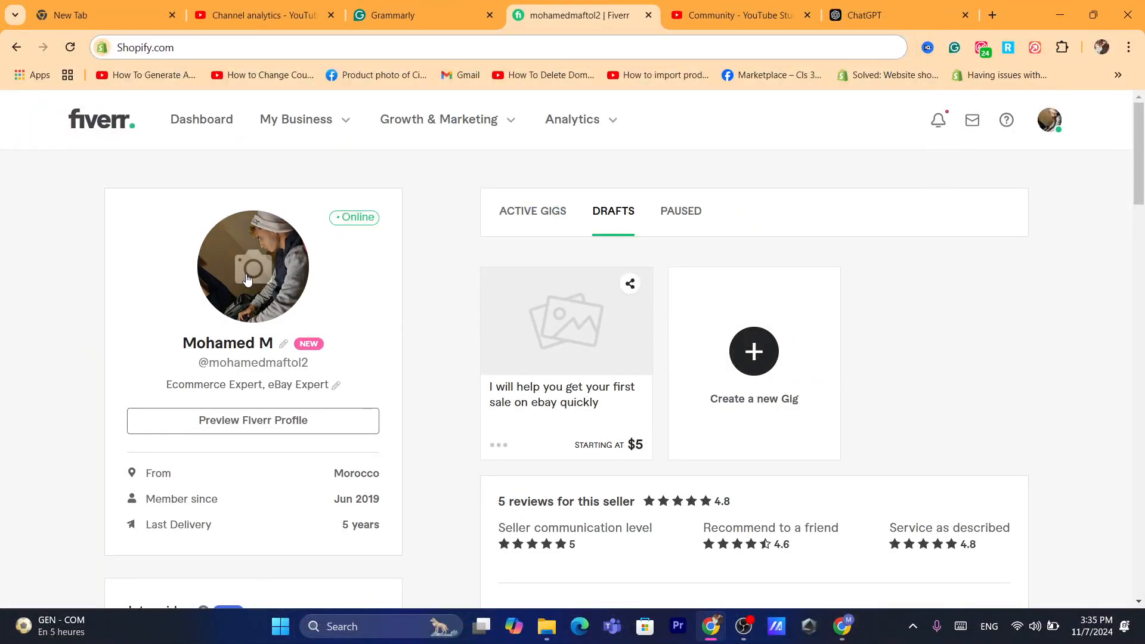
{"action": "left_click", "coordinate": [248, 271]}
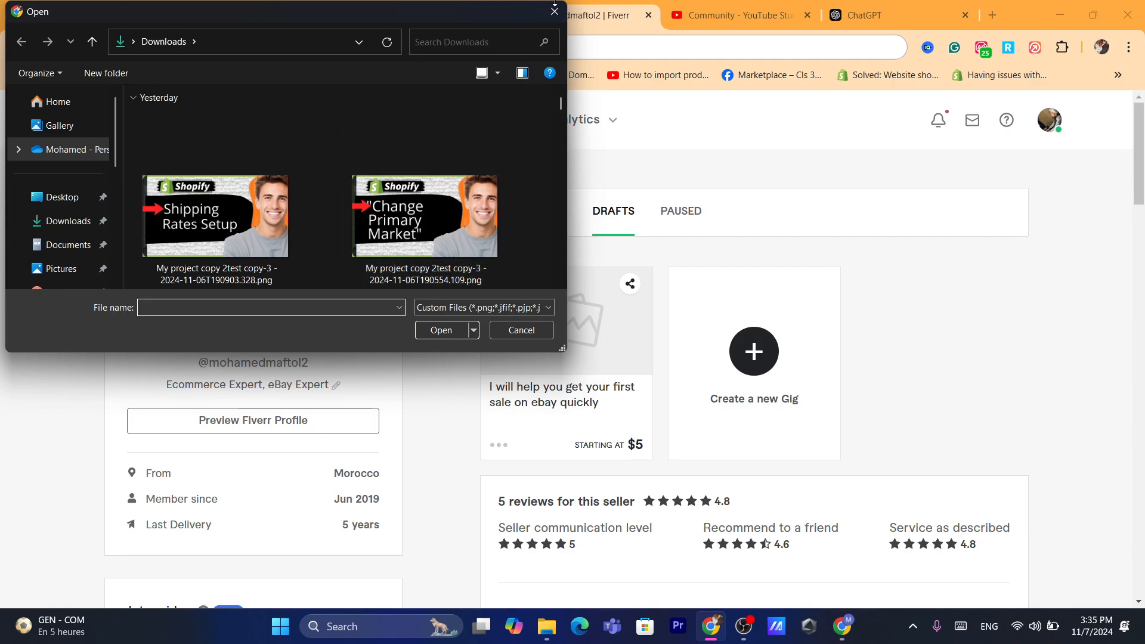
{"action": "left_click", "coordinate": [521, 330]}
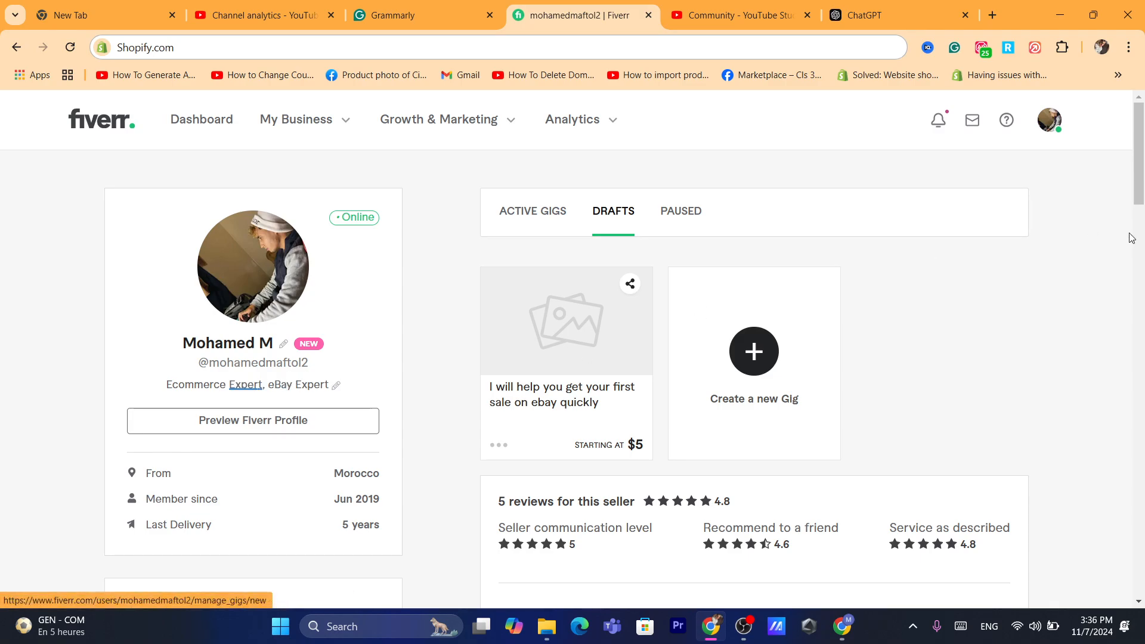
{"action": "scroll", "scroll_direction": "down", "scroll_amount": 3}
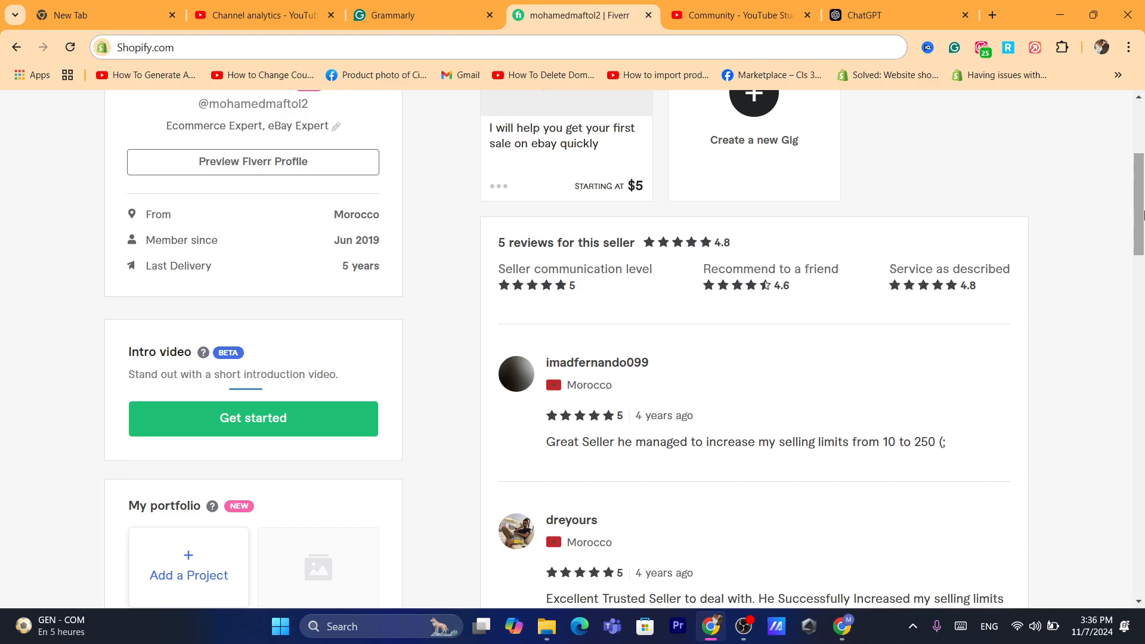
{"action": "scroll", "scroll_direction": "down", "scroll_amount": 3}
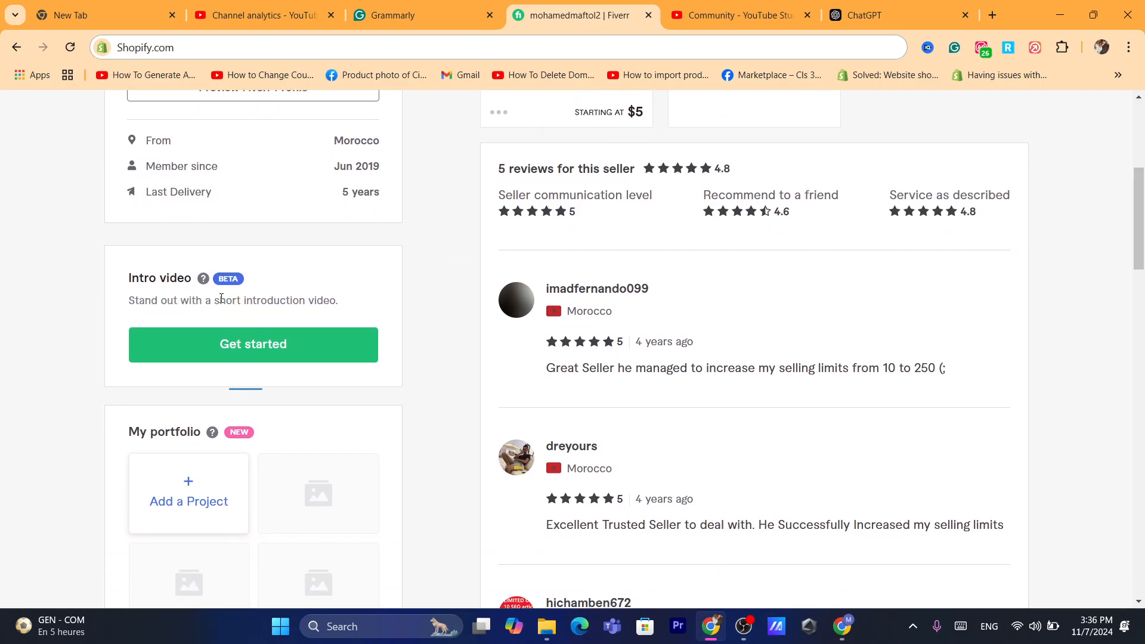
{"action": "left_click_drag", "start_coordinate": [129, 300], "coordinate": [337, 300]}
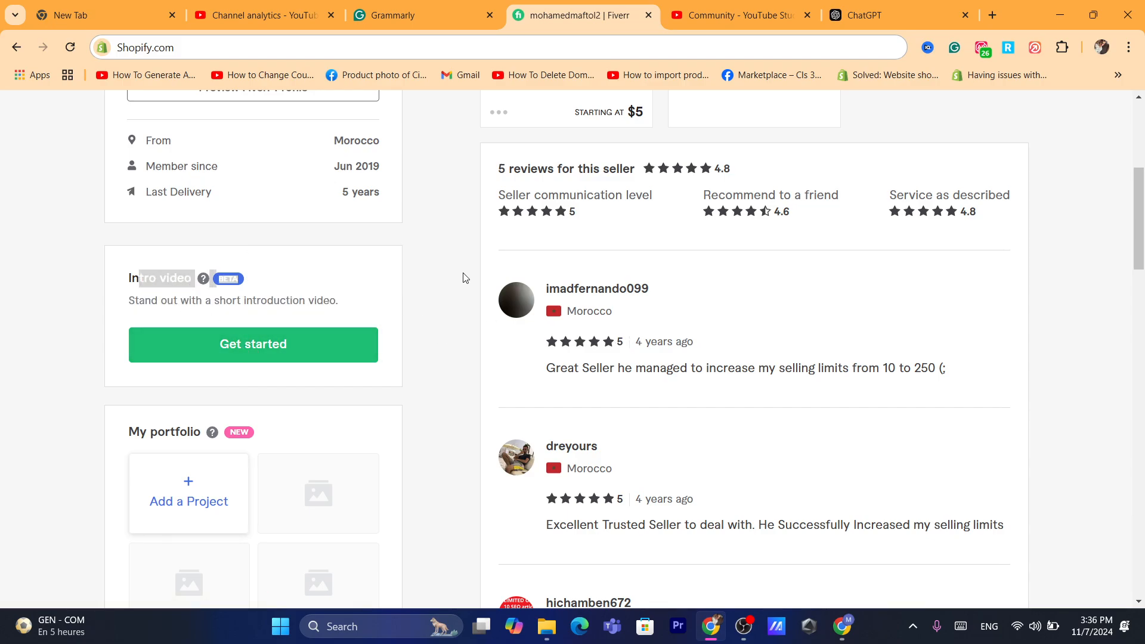
- Open the profile Description for editing, then move over to the ChatGPT conversation
{"action": "scroll", "scroll_direction": "down", "scroll_amount": 3}
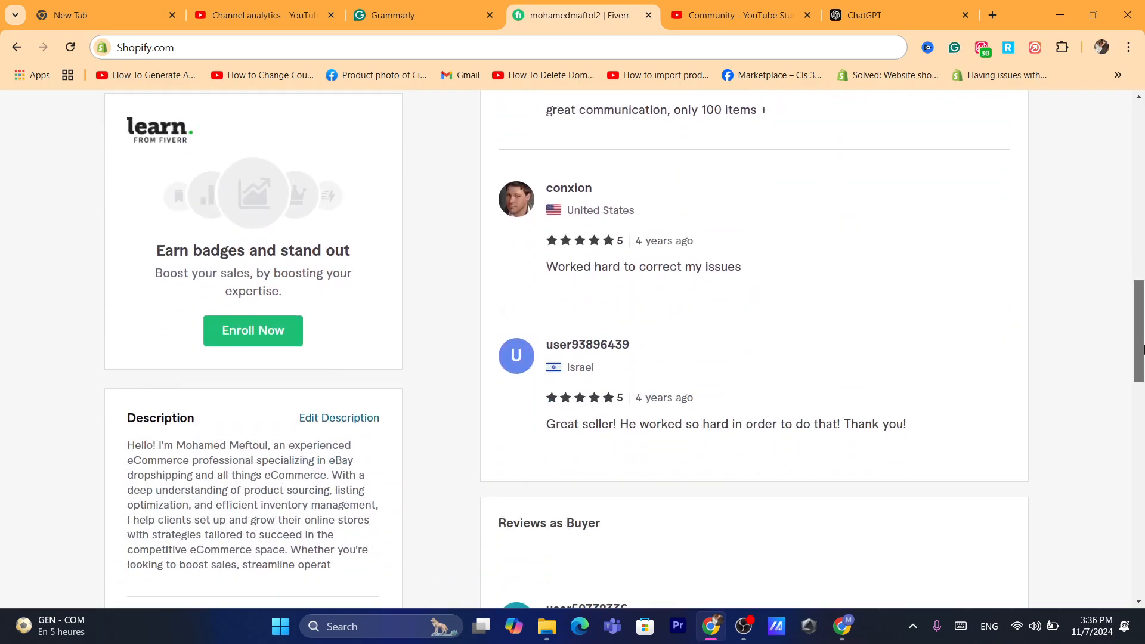
{"action": "scroll", "scroll_direction": "down", "scroll_amount": 3}
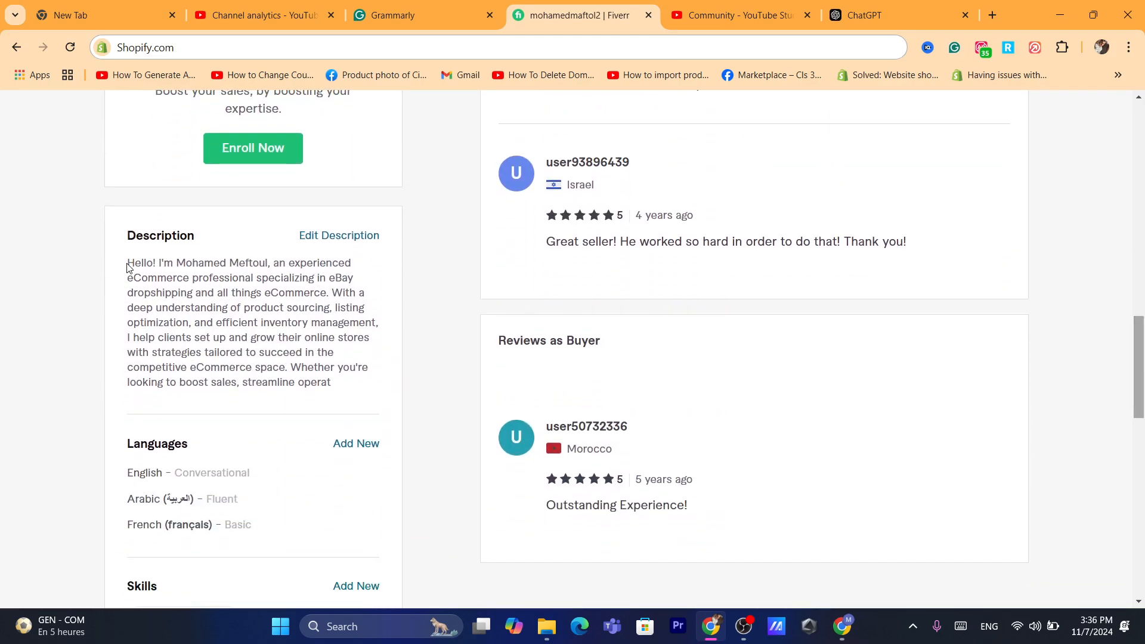
{"action": "mouse_move", "coordinate": [278, 276]}
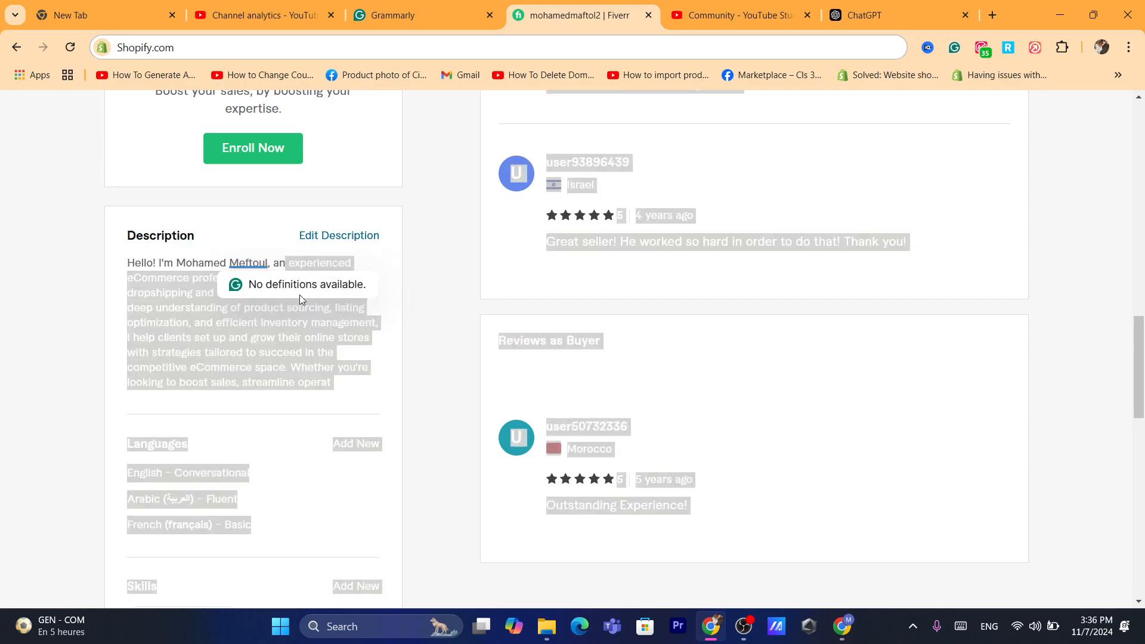
{"action": "left_click", "coordinate": [338, 235]}
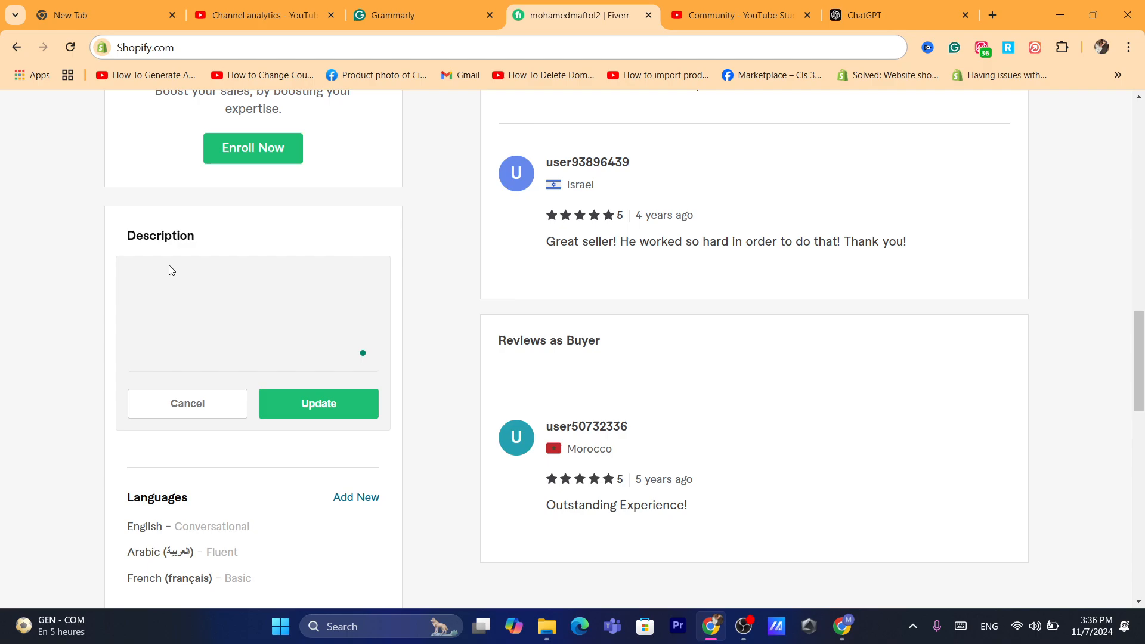
{"action": "left_click", "coordinate": [873, 15]}
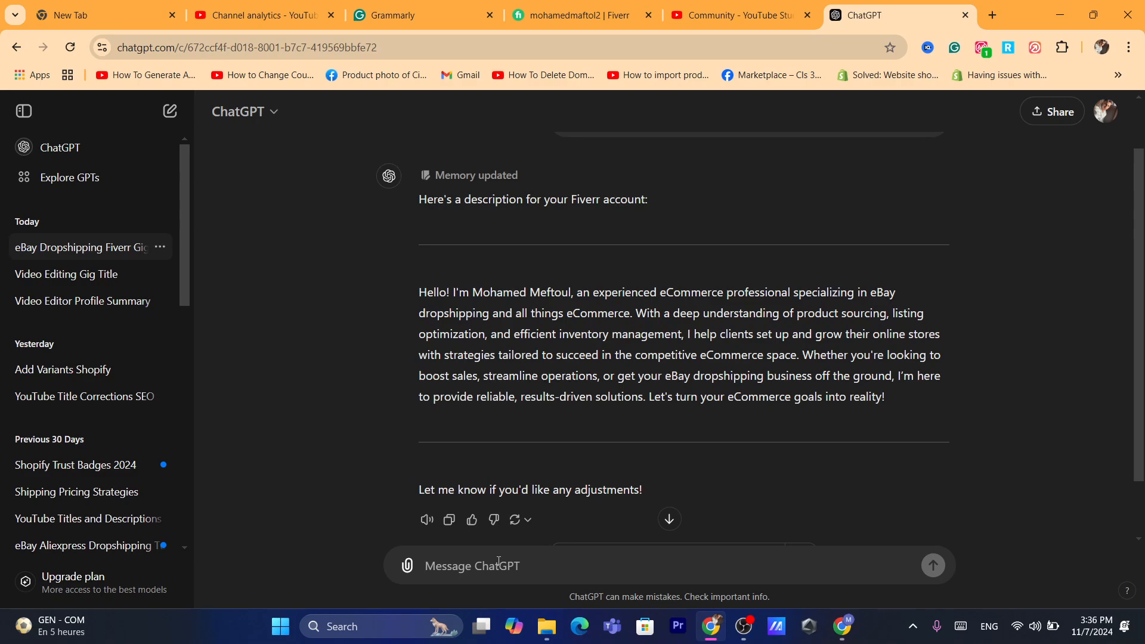
- Ask ChatGPT for a Fiverr account description for listing video-editing gigs and review its reply
{"action": "type", "text": "hi create a description for me for my"}
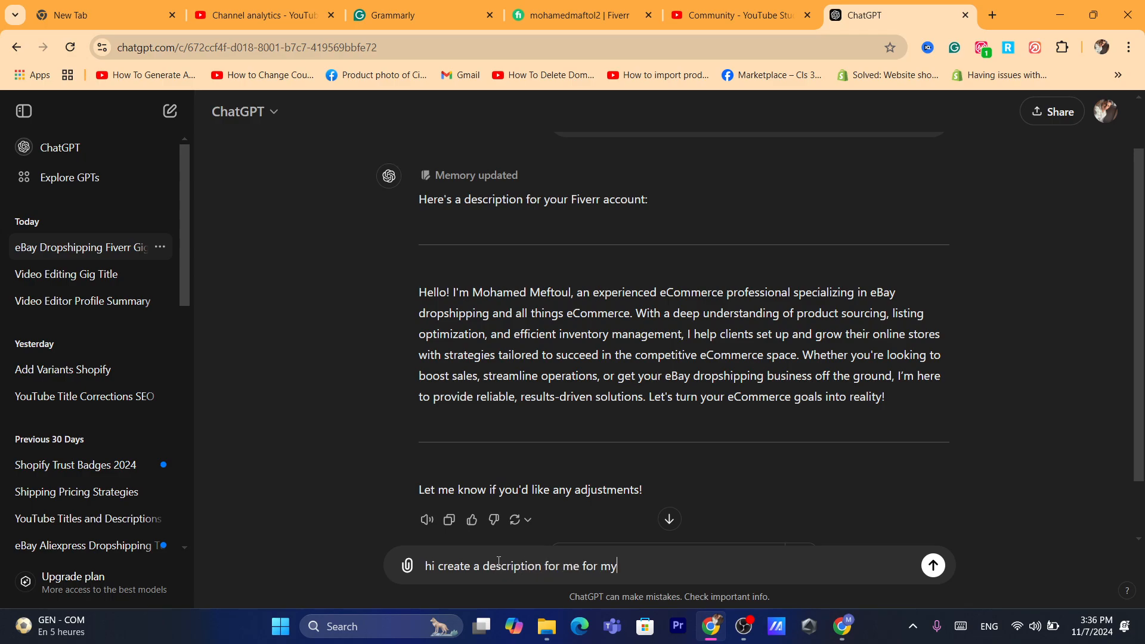
{"action": "type", "text": "fivver account i"}
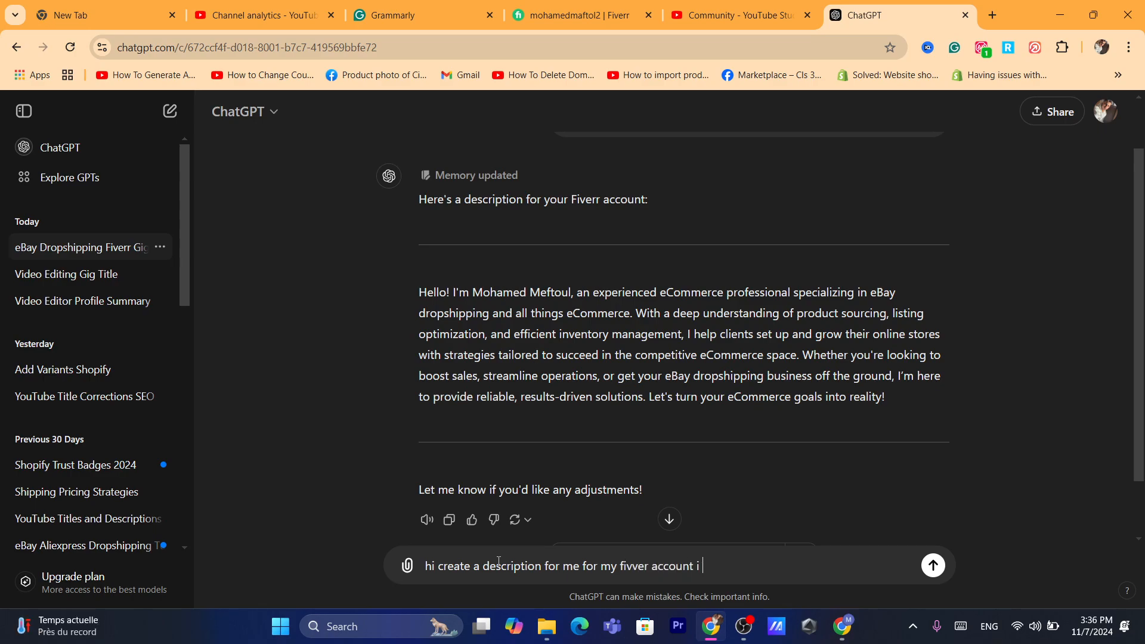
{"action": "type", "text": "list gigs a"}
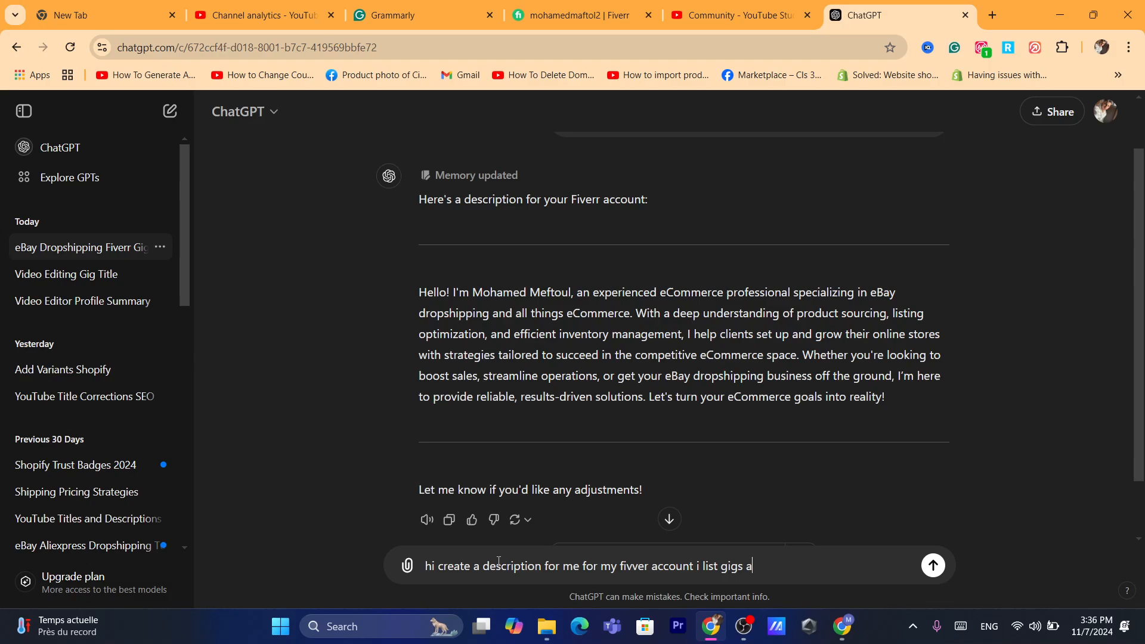
{"action": "type", "text": "bout videoe diti"}
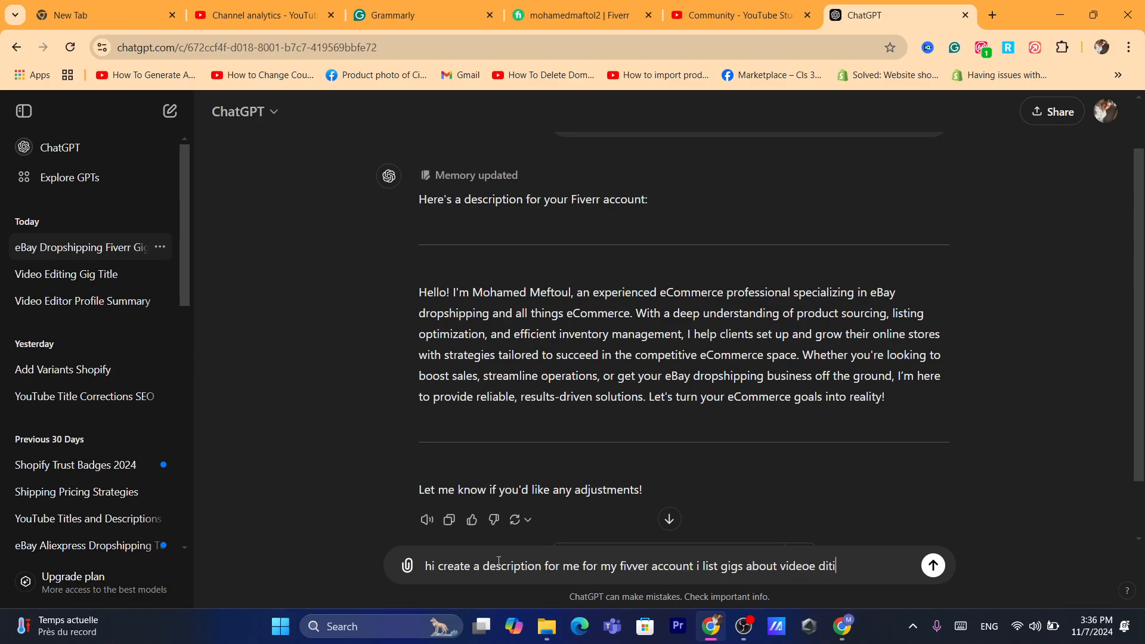
{"action": "type", "text": "ediyi"}
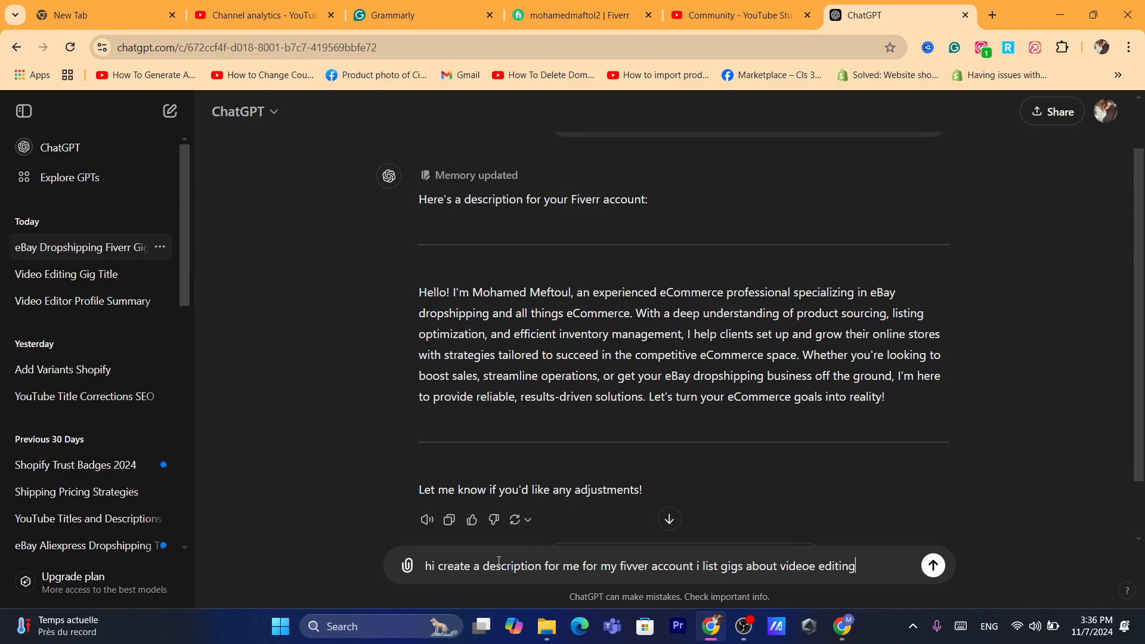
{"action": "left_click", "coordinate": [932, 565]}
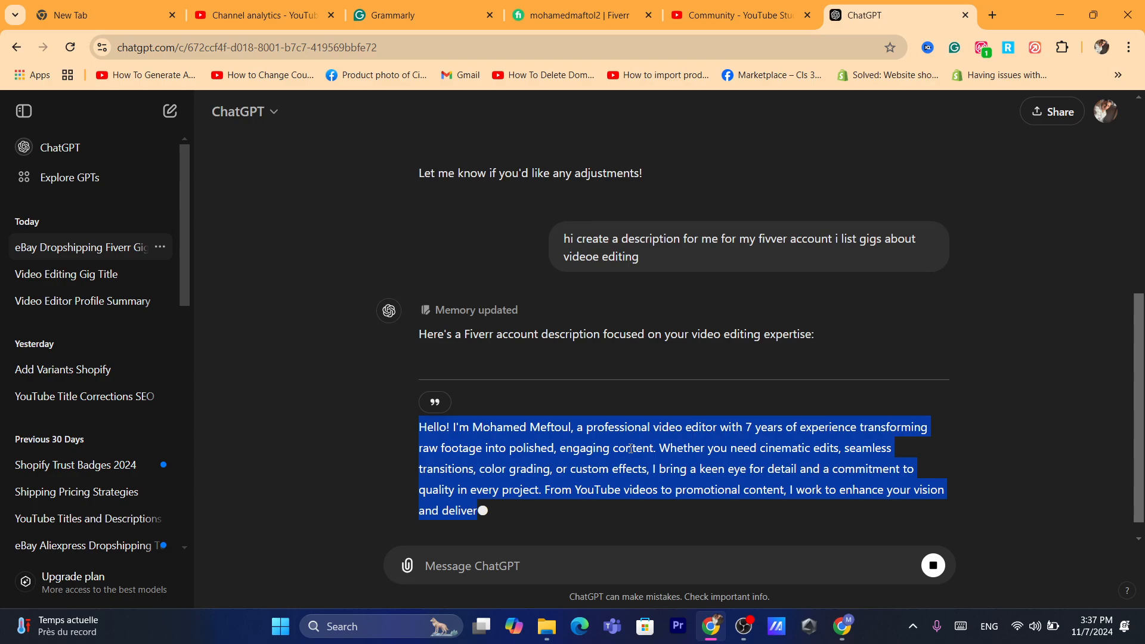
{"action": "scroll", "scroll_direction": "down", "scroll_amount": 3}
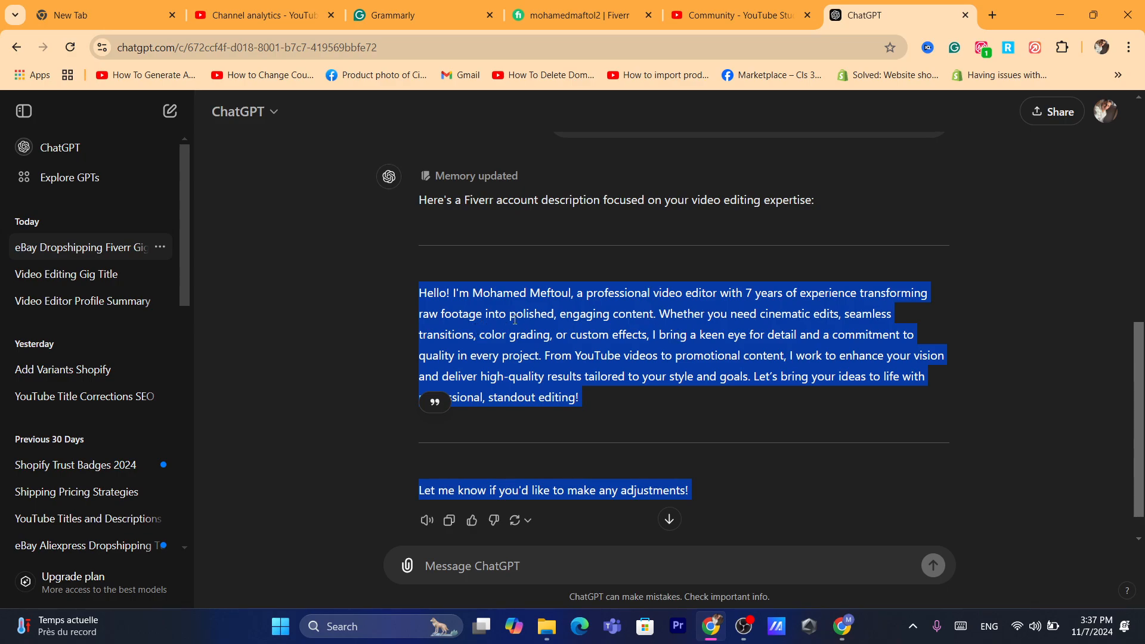
{"action": "mouse_move", "coordinate": [659, 328]}
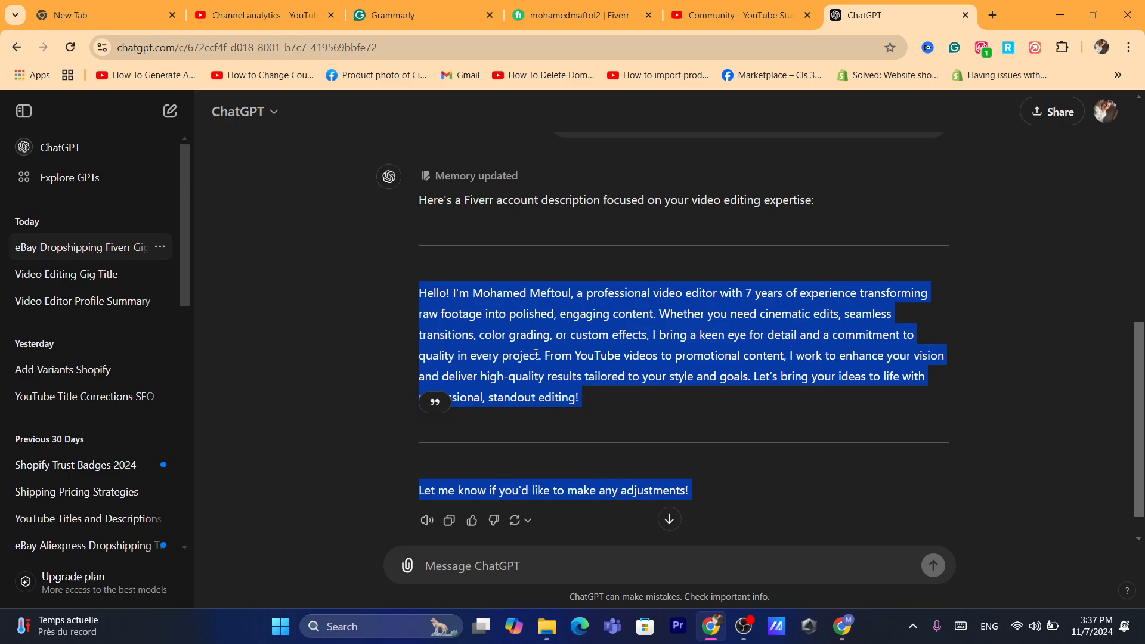
- Return to the Fiverr profile and paste the video-editing bio into the Description box, saving with Update
{"action": "left_click", "coordinate": [585, 14]}
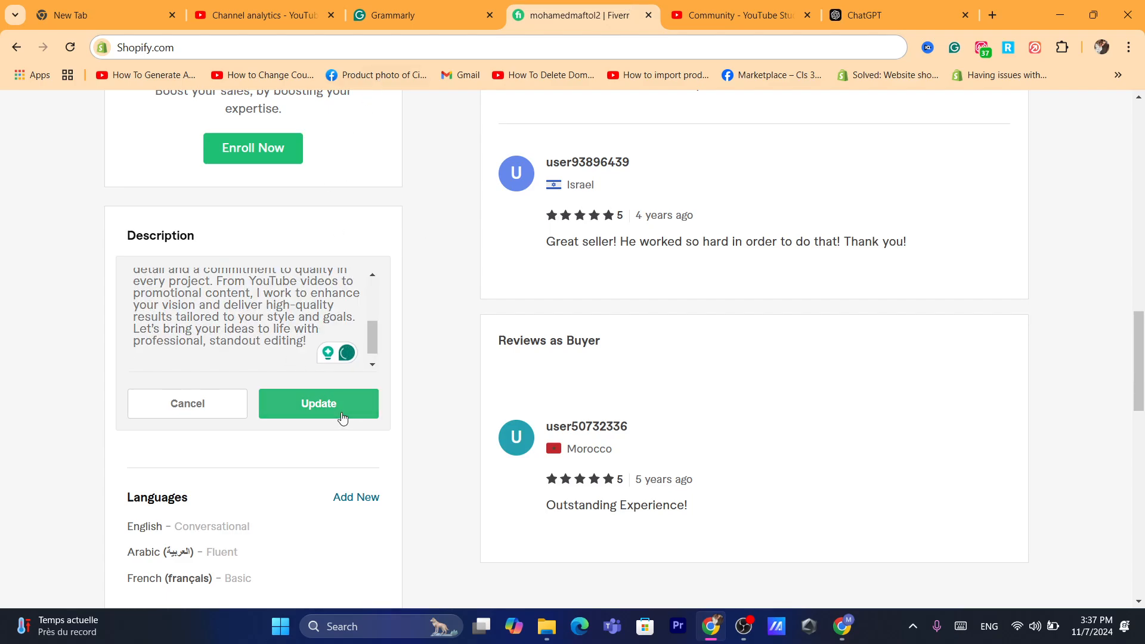
{"action": "scroll", "scroll_direction": "down", "scroll_amount": 3}
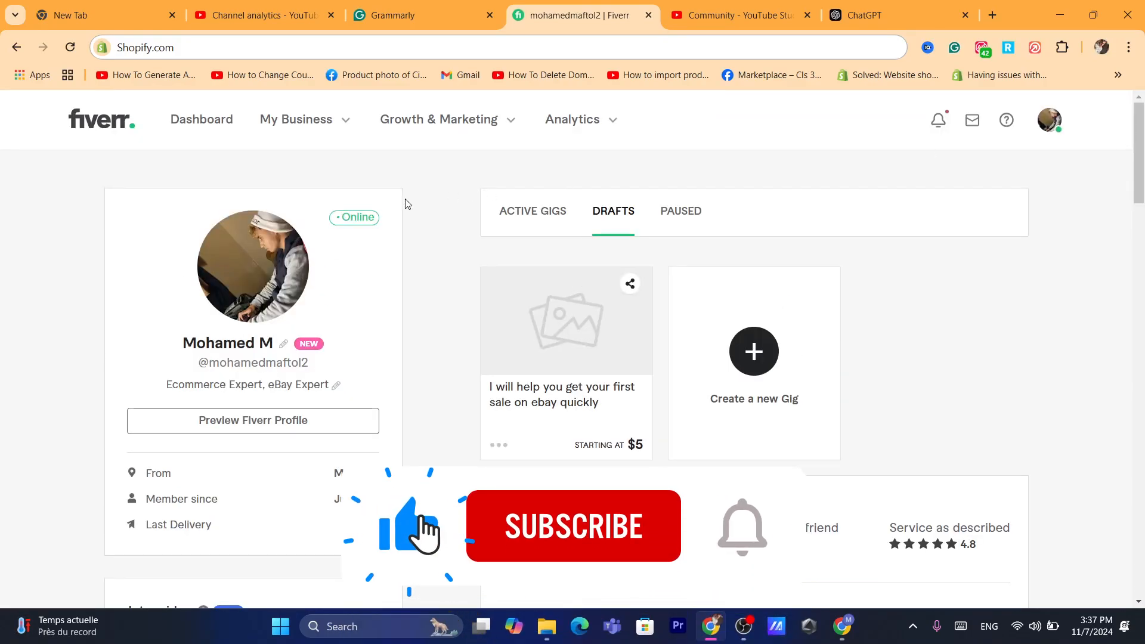
{"action": "left_click", "coordinate": [573, 526]}
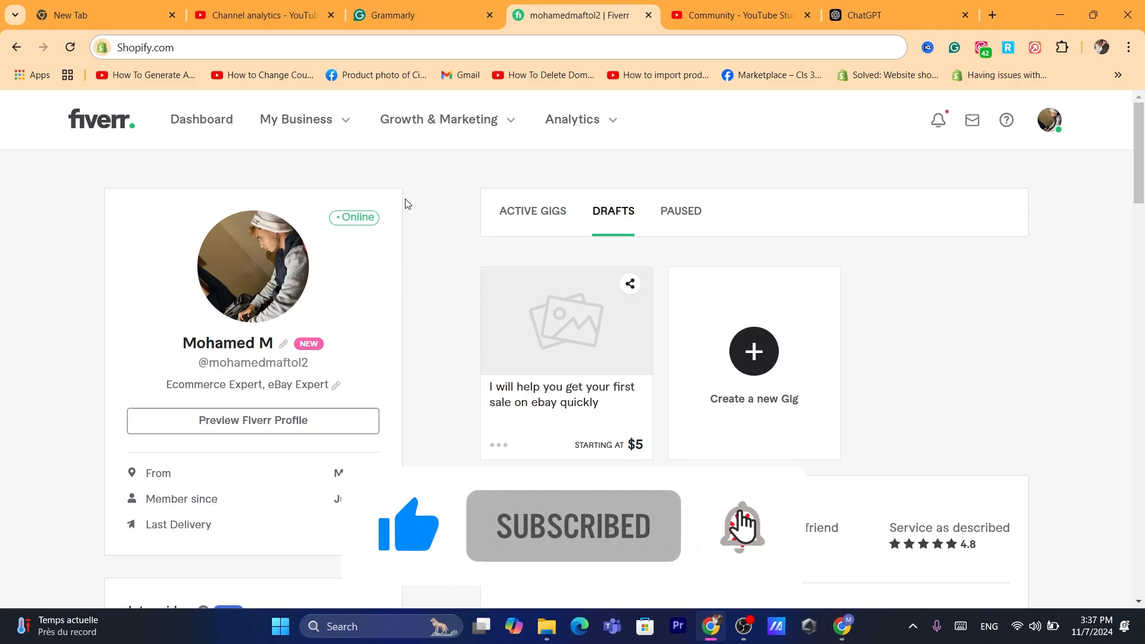